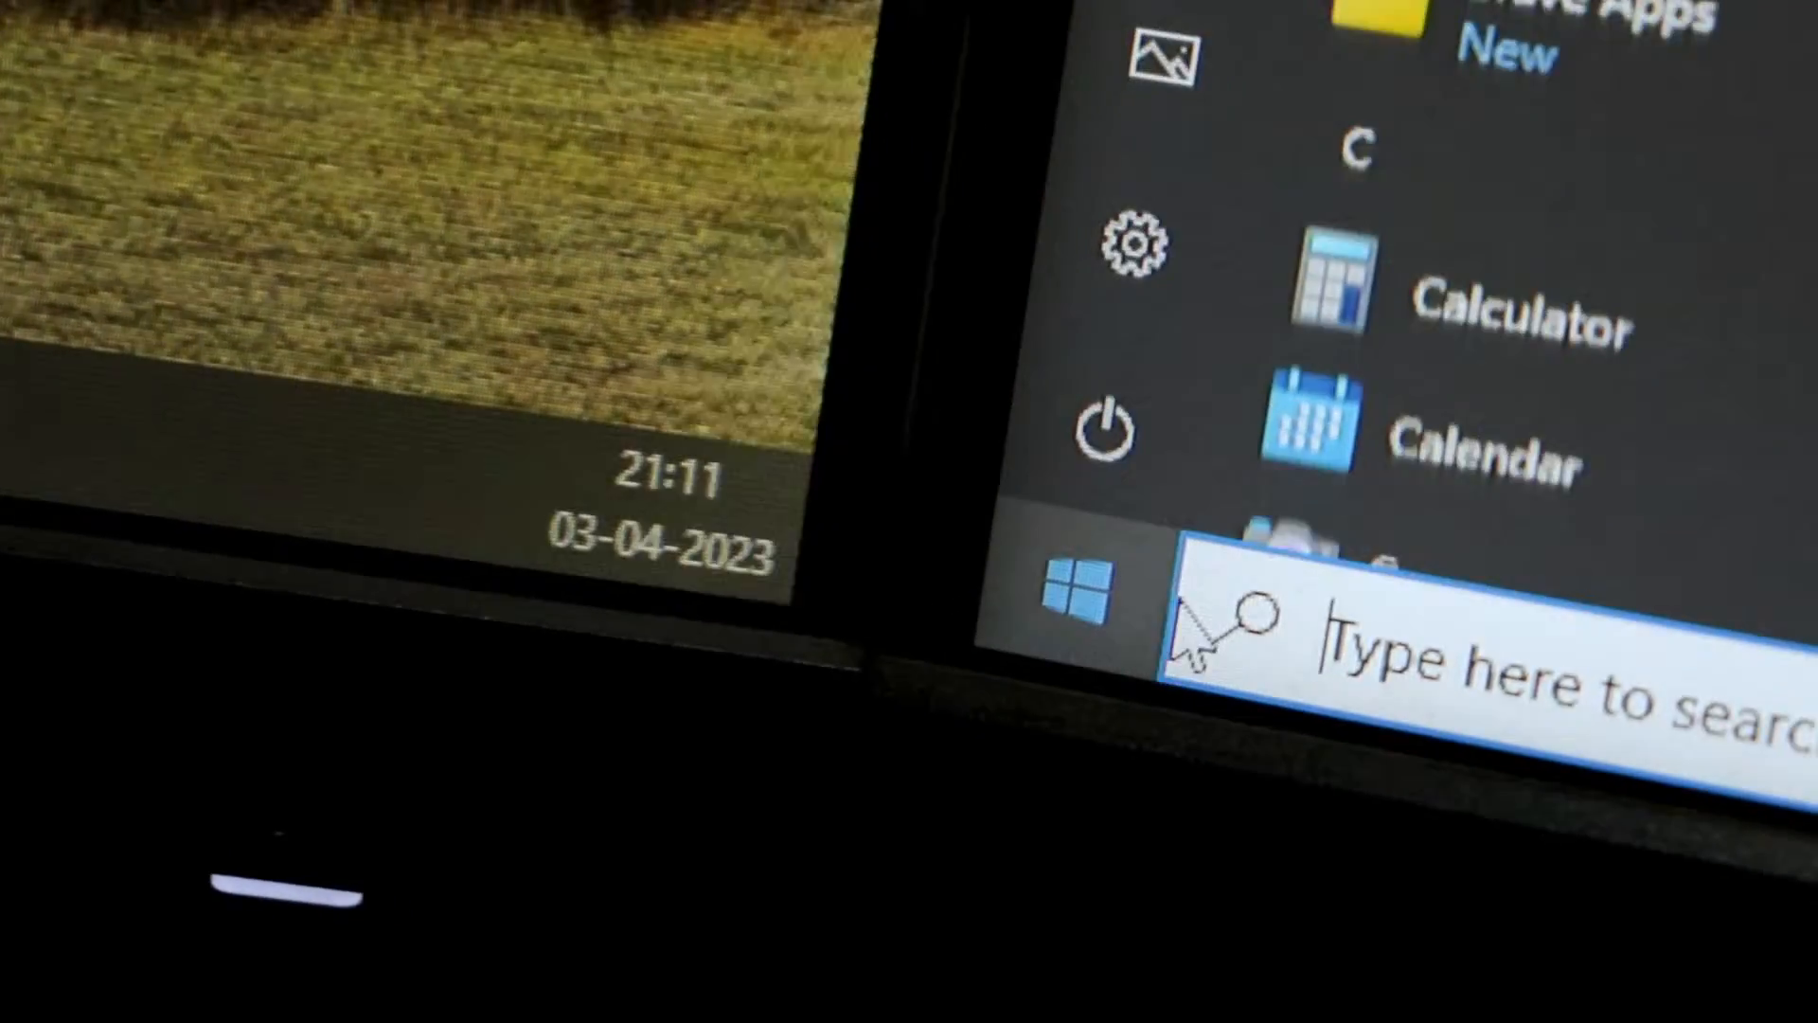
Restart the PC from the Start menu power options to reach the BIOS.
click(1108, 430)
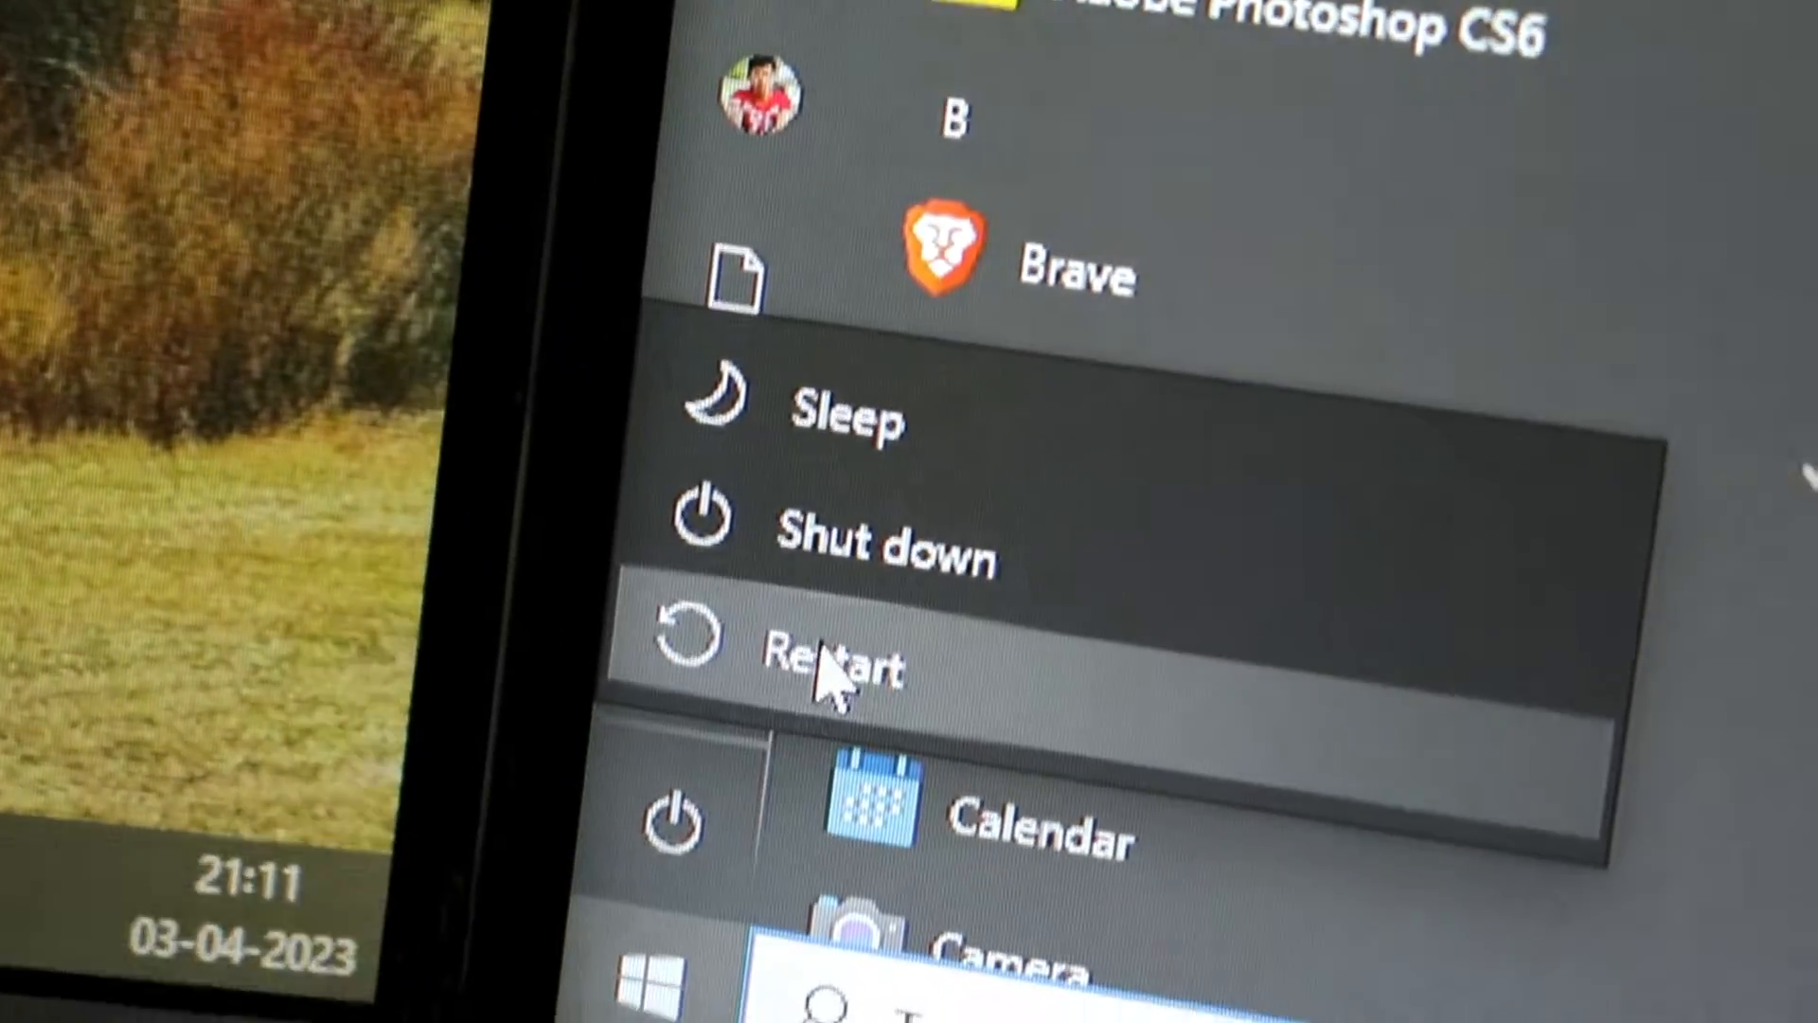
click(829, 650)
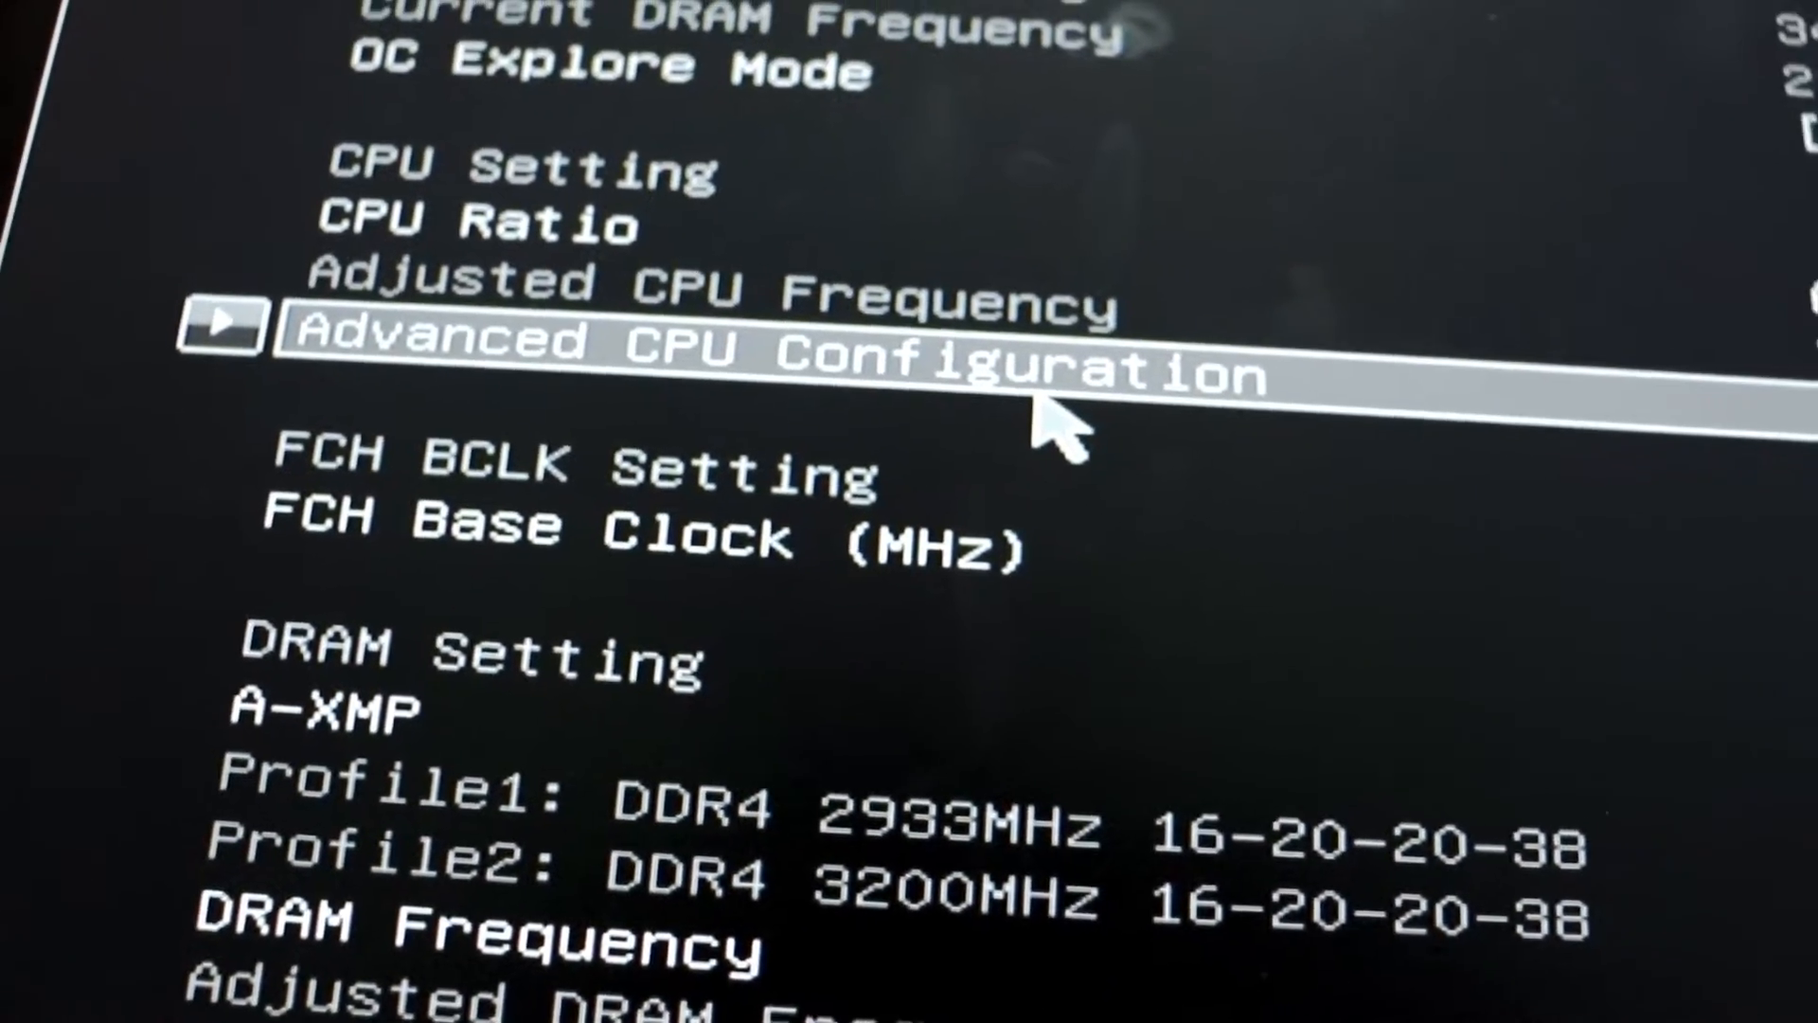
Enter Advanced CPU Configuration from the OC section to reach the SVM Mode setting.
click(720, 343)
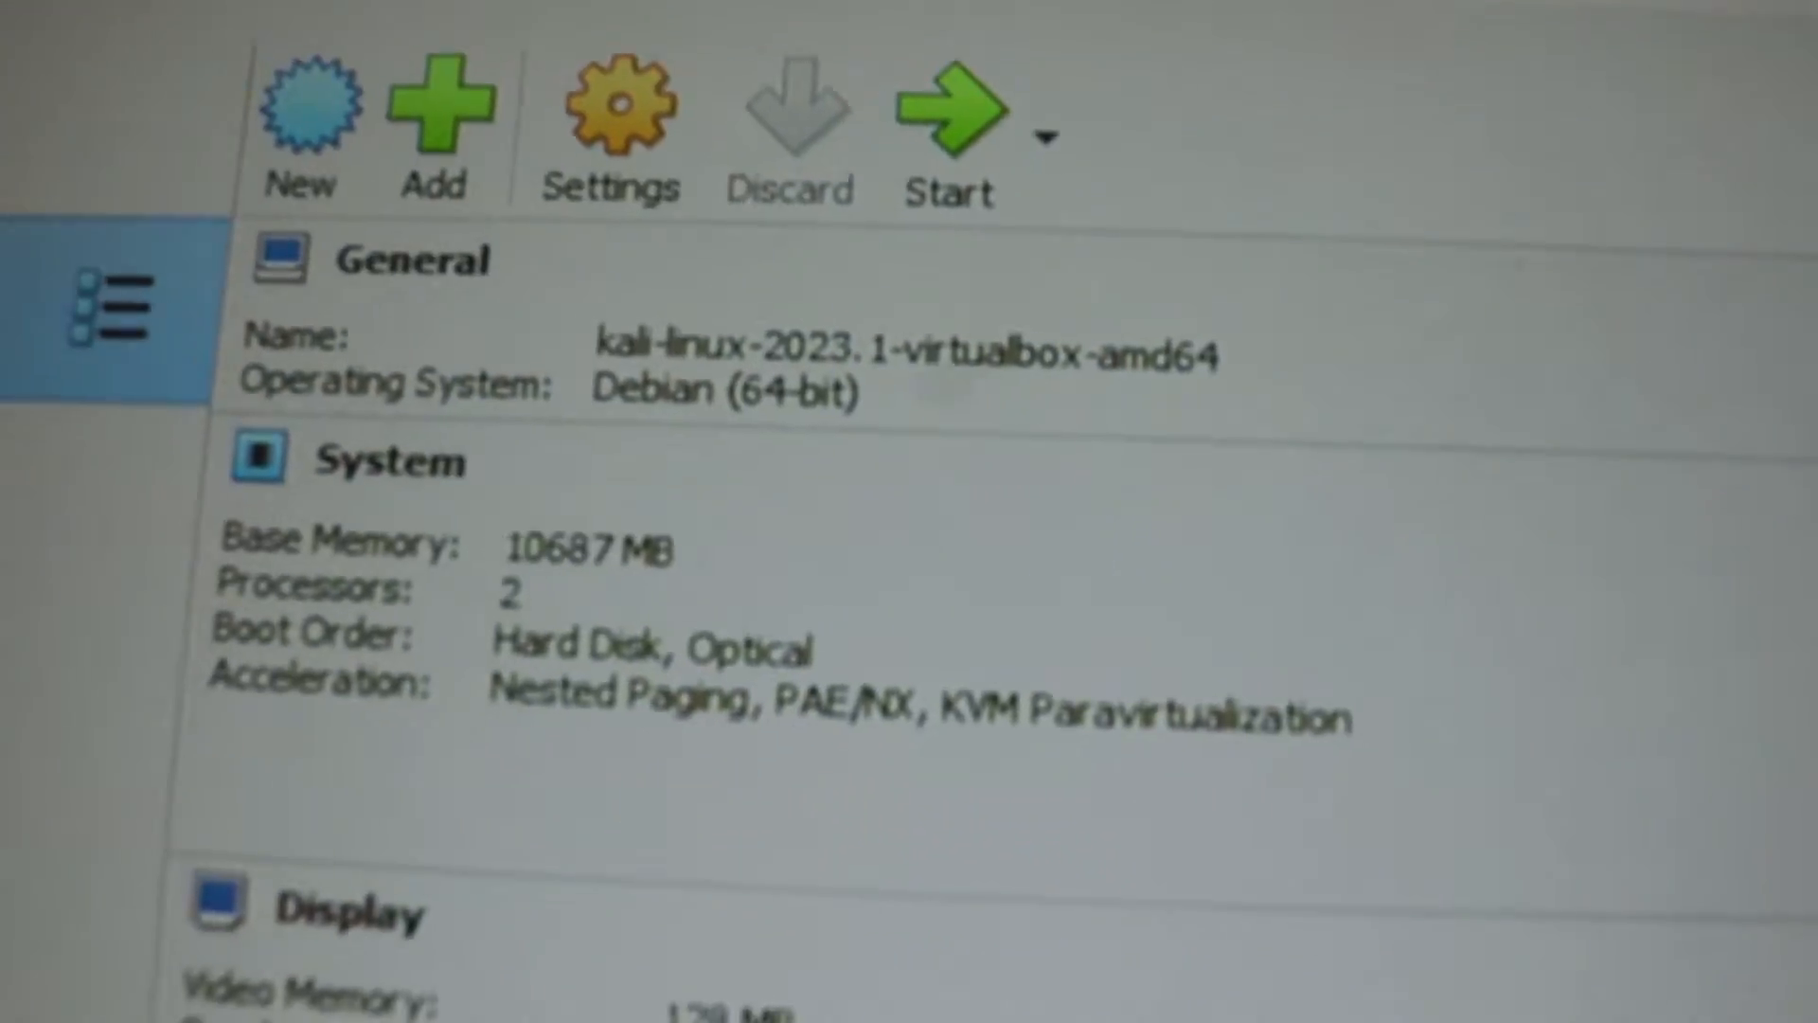
Start the kali-linux-2023.1-virtualbox-amd64 VM so it begins booting.
click(949, 104)
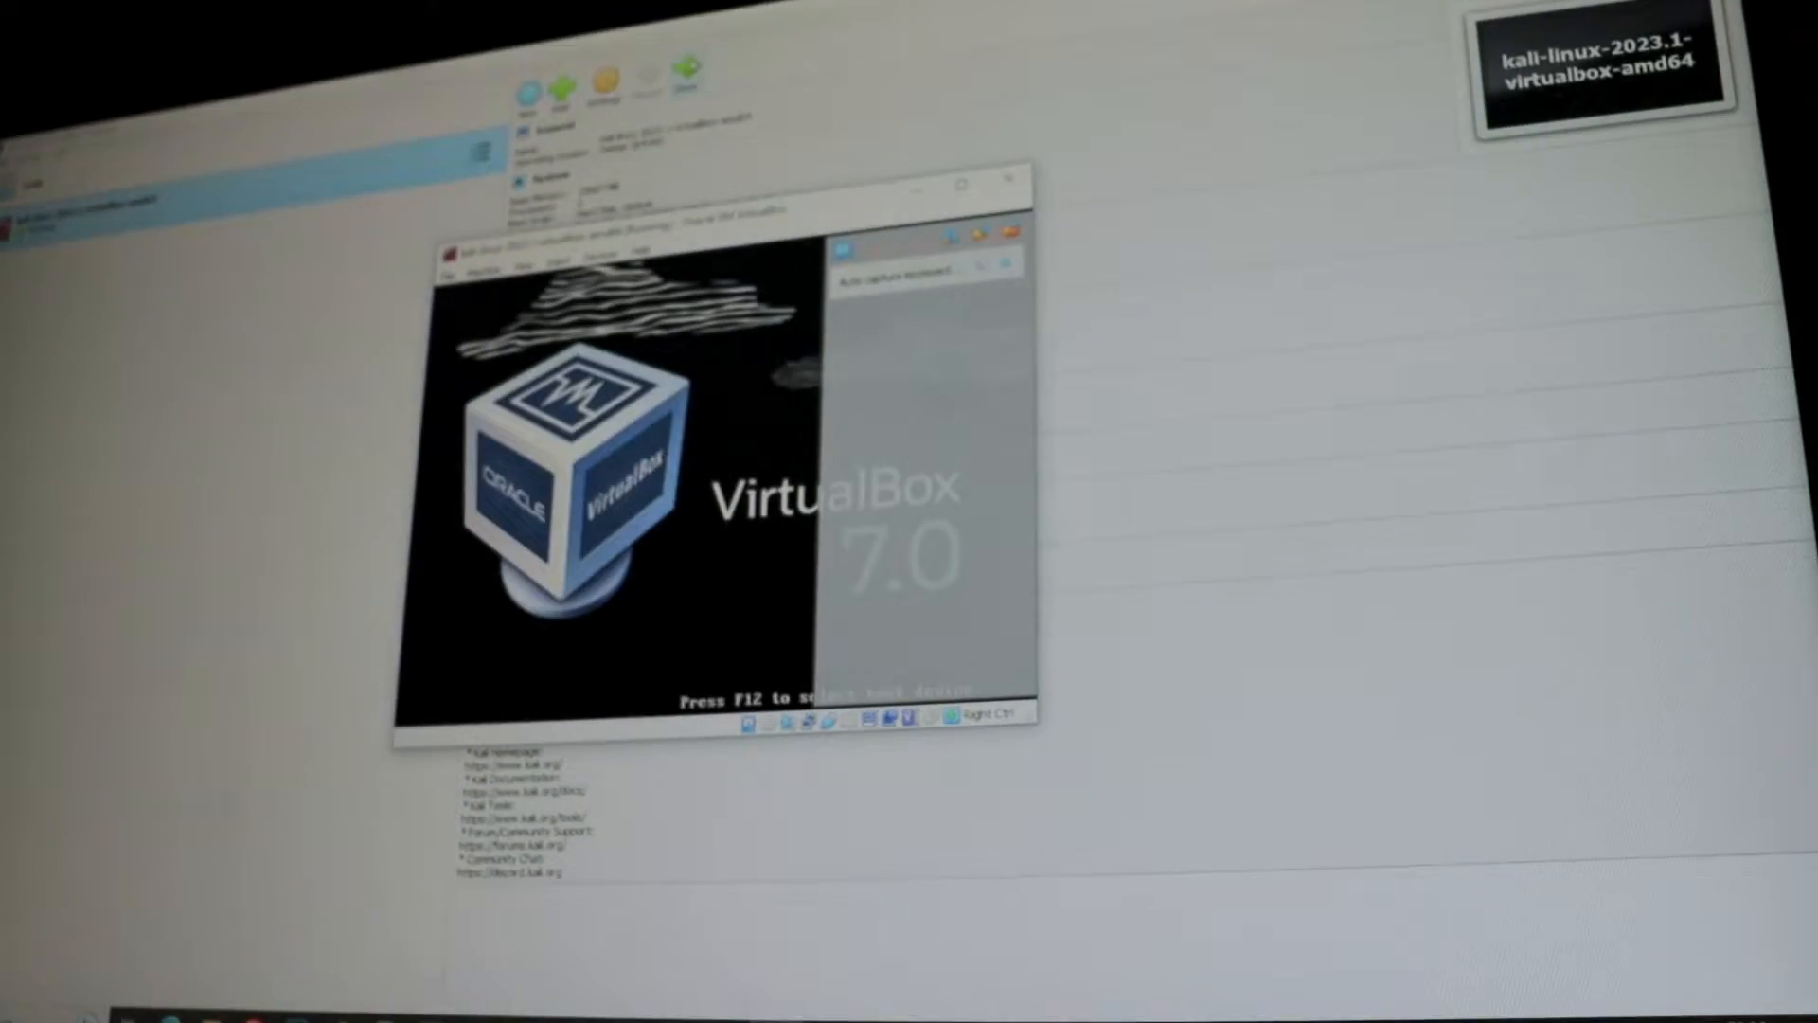